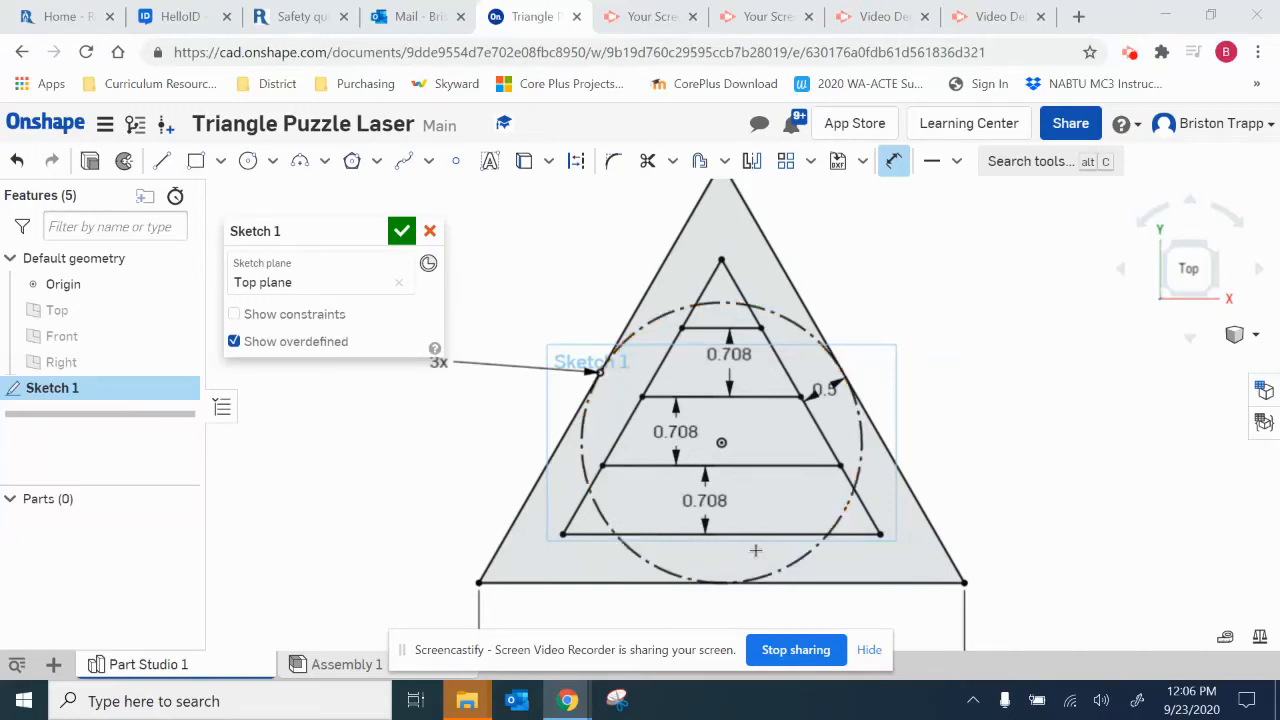
mouse_move(455, 160)
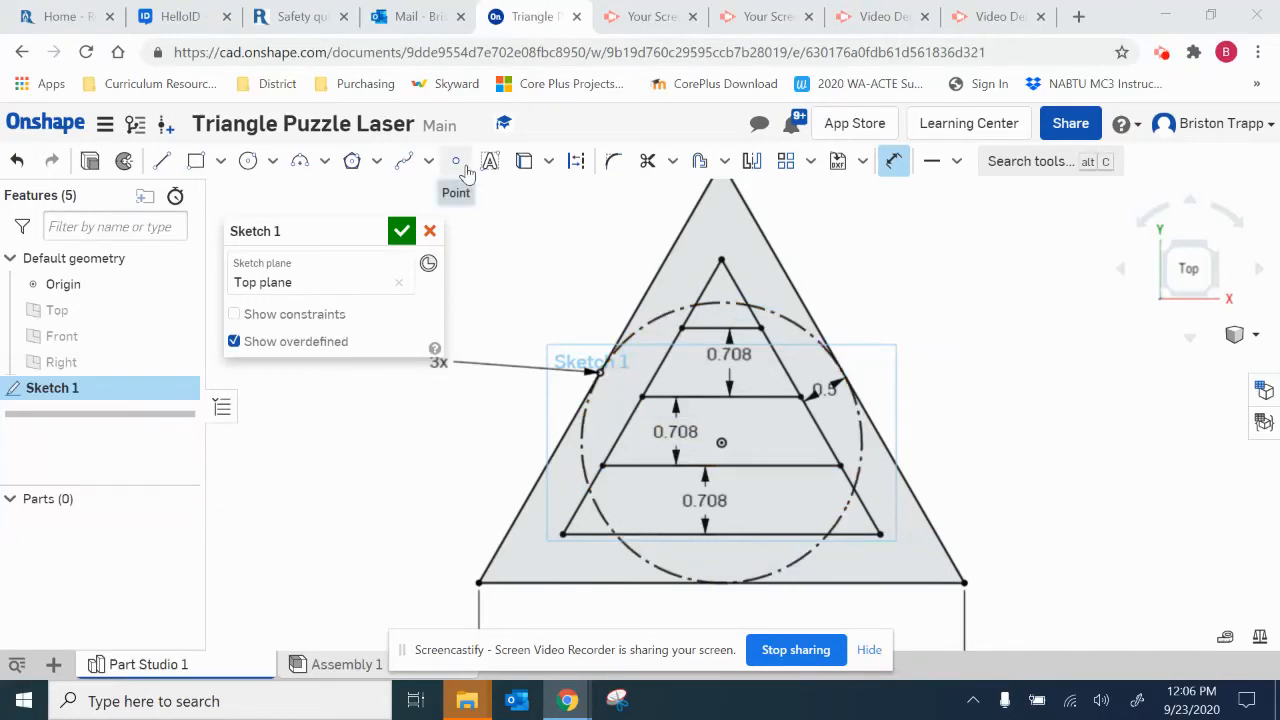
Place sketch points on the inner horizontal lines, including the middle line's midpoint.
click(455, 161)
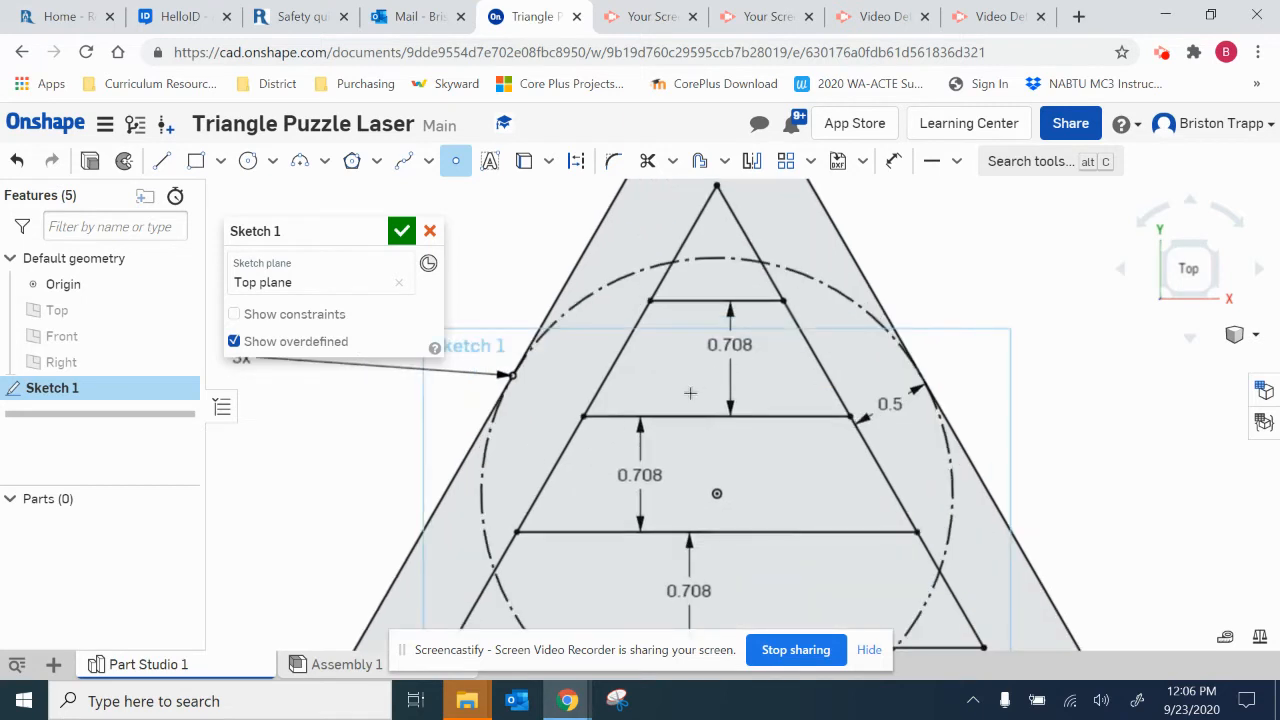
click(688, 417)
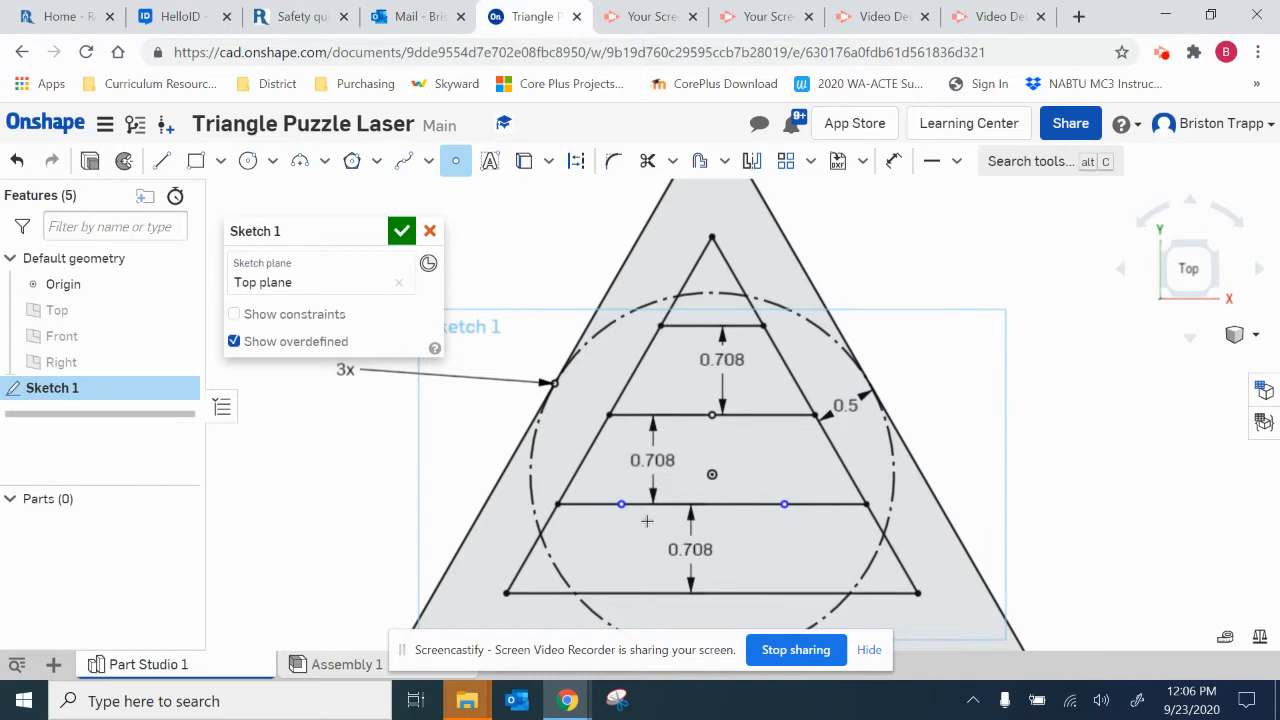
mouse_move(648, 540)
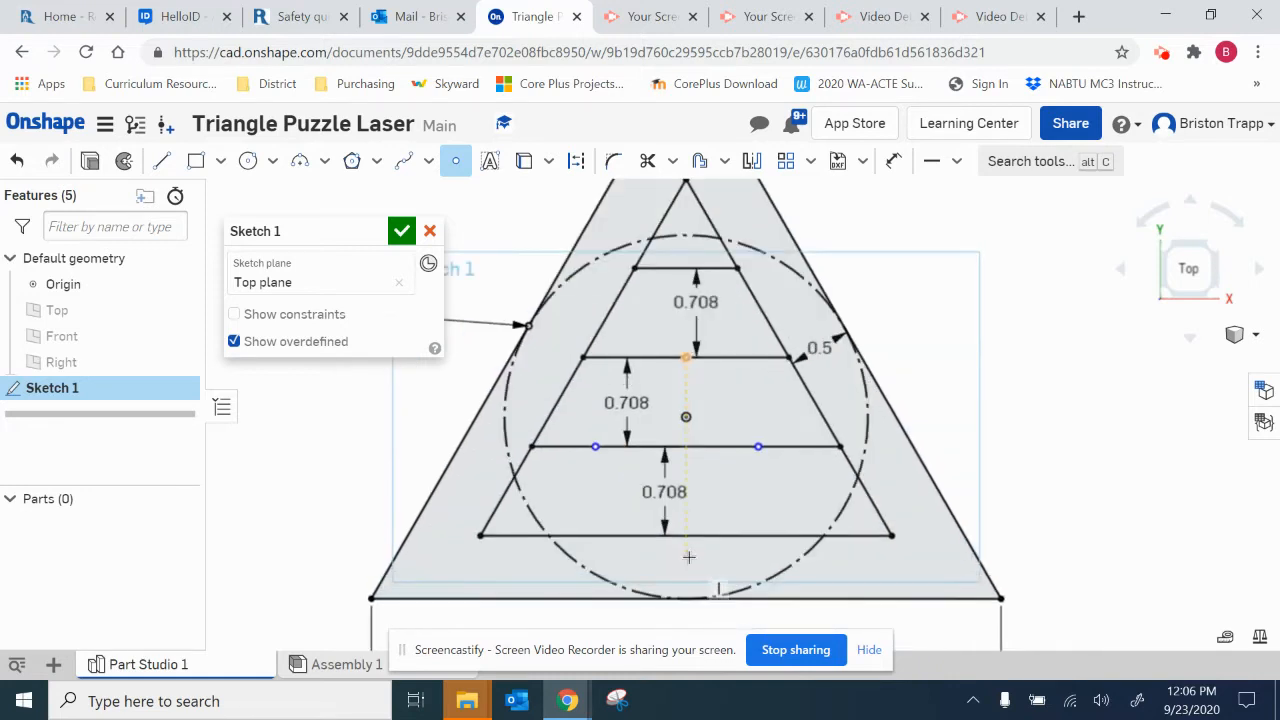
click(783, 535)
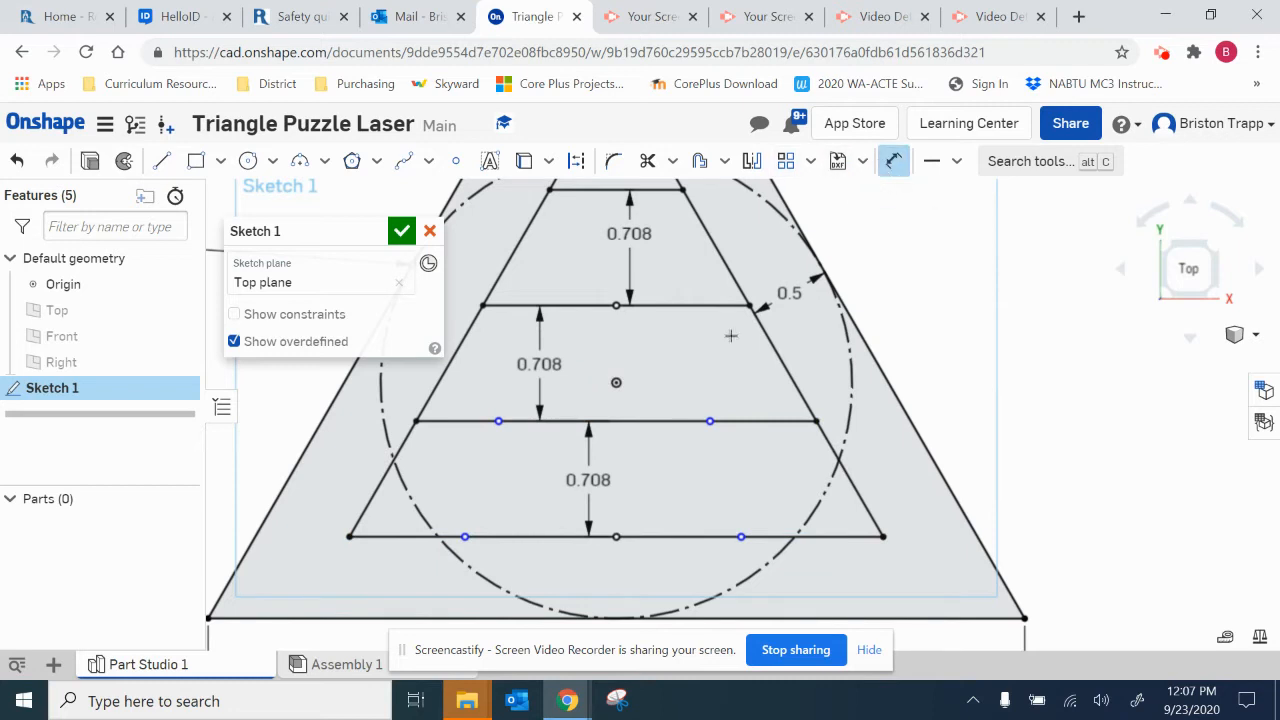
mouse_move(350, 537)
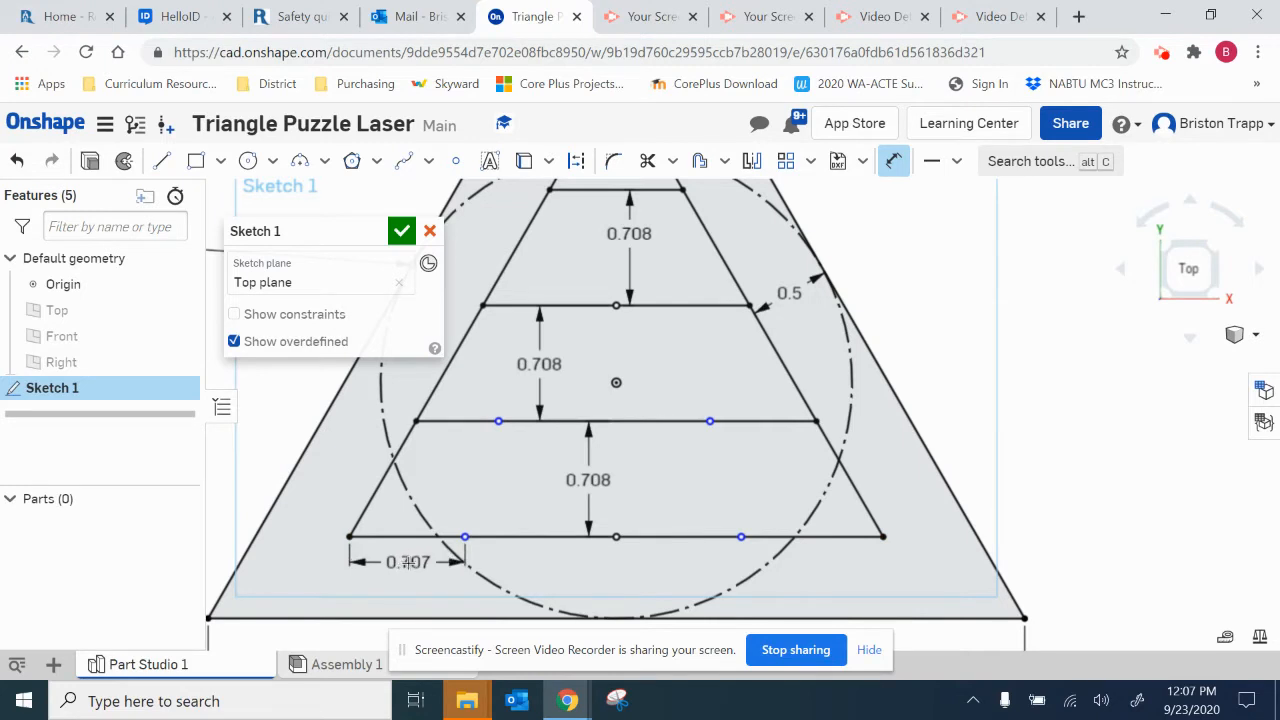
Dimension the bottom line's side points 0.817 in from the line ends.
double_click(407, 561)
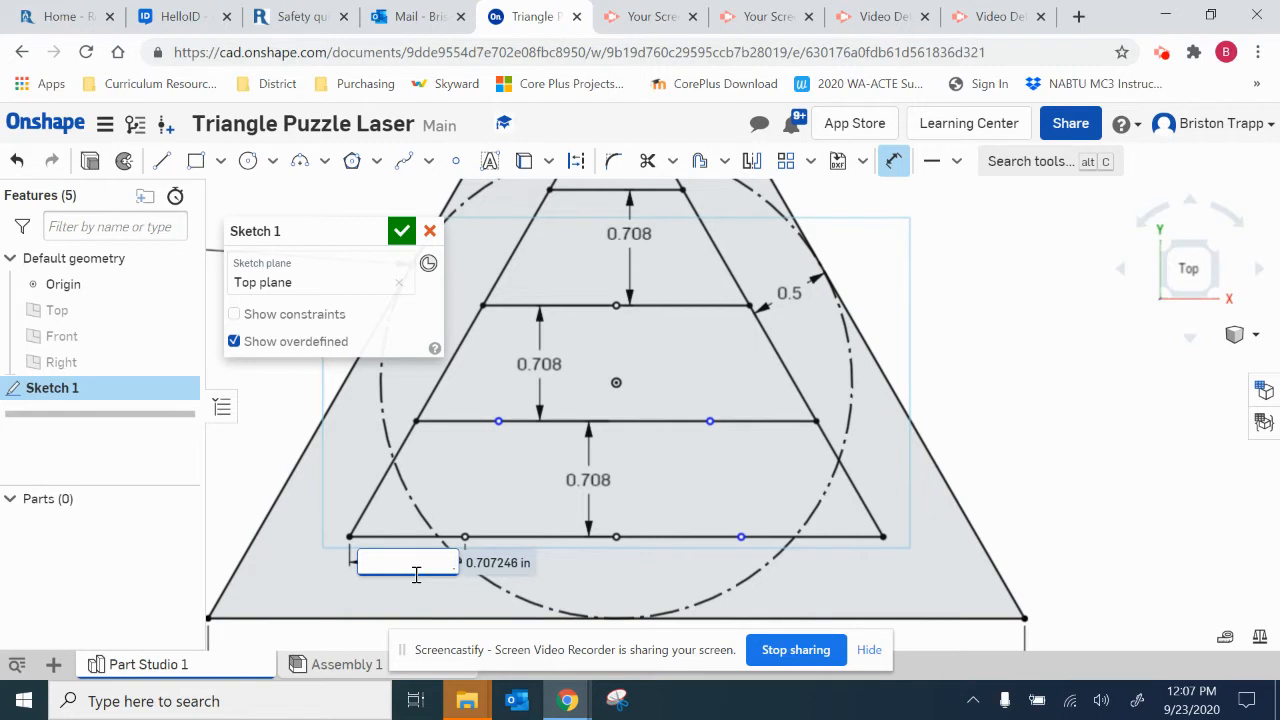
text(81)
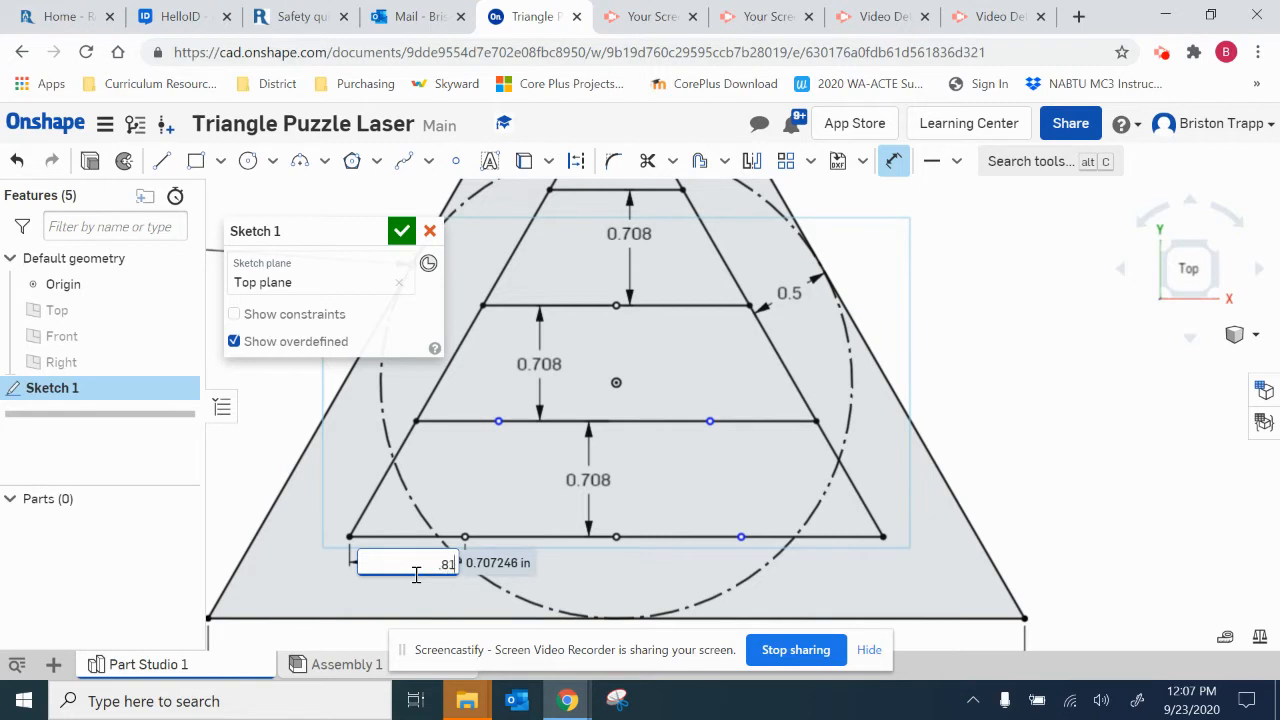
text(0.817)
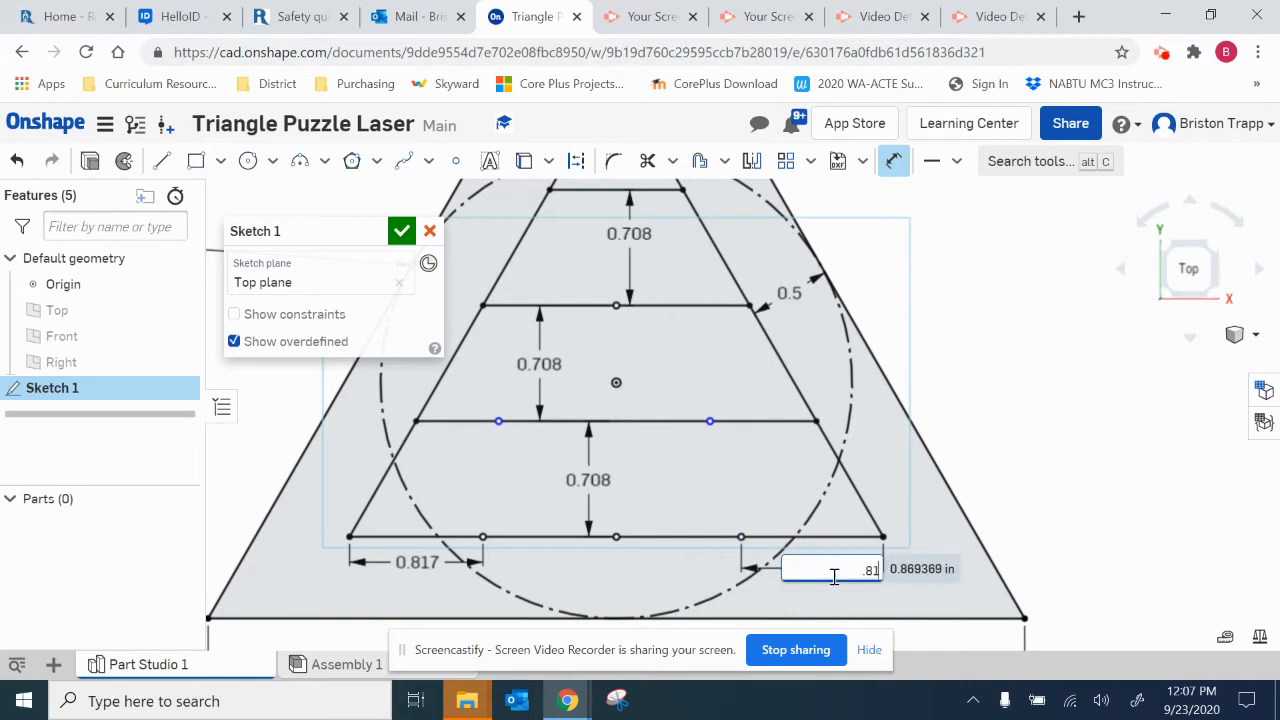
text(0.817)
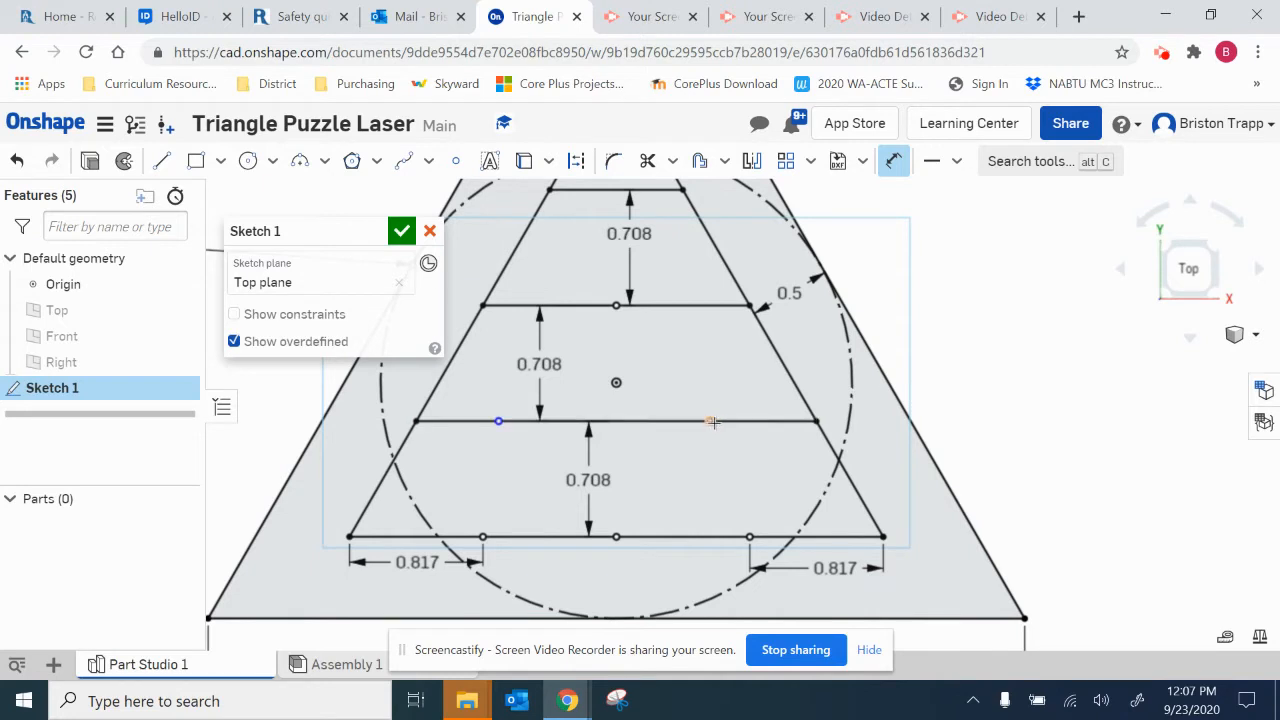
Dimension the middle line's left and right points 0.817 in from its ends.
click(710, 420)
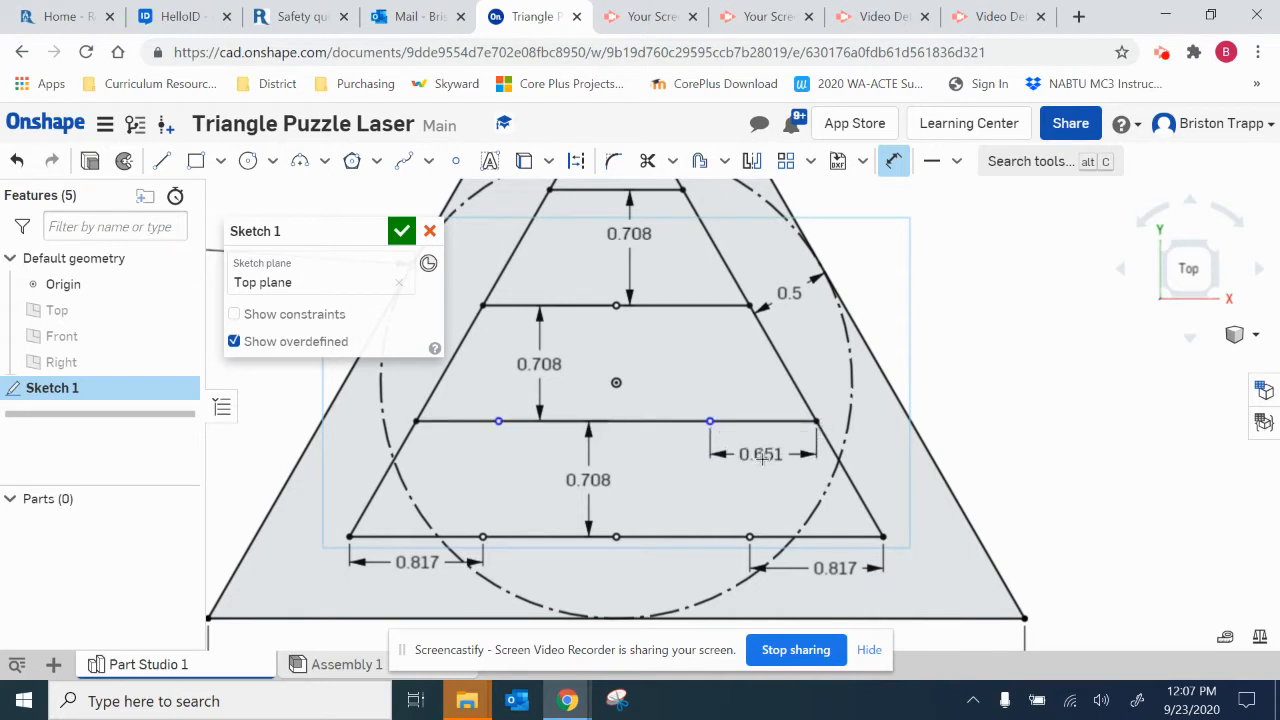
double_click(761, 454)
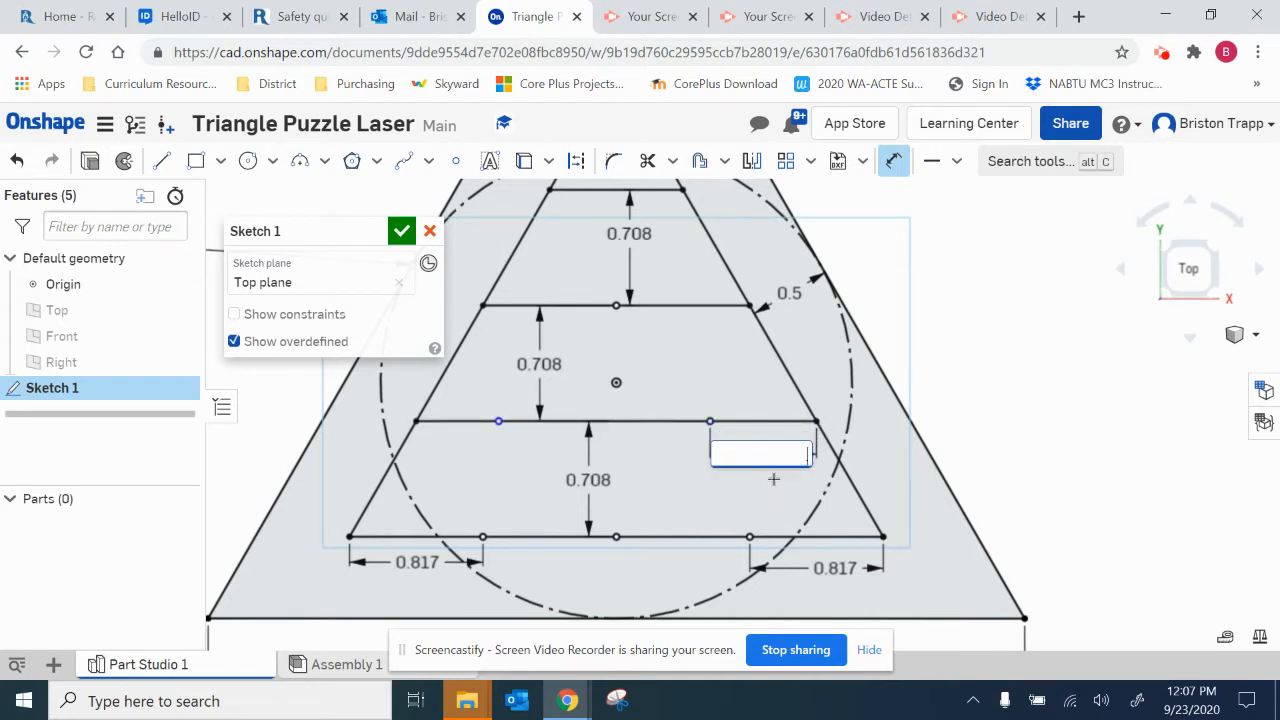
text(.817)
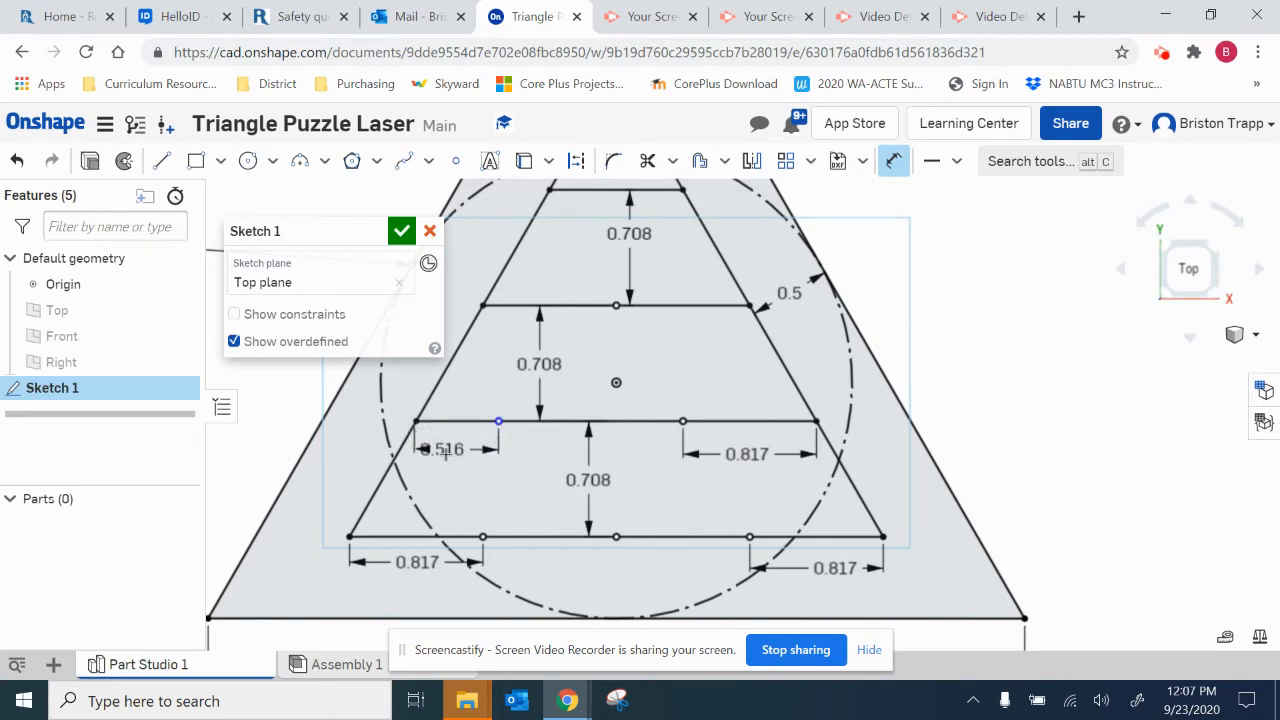
double_click(441, 449)
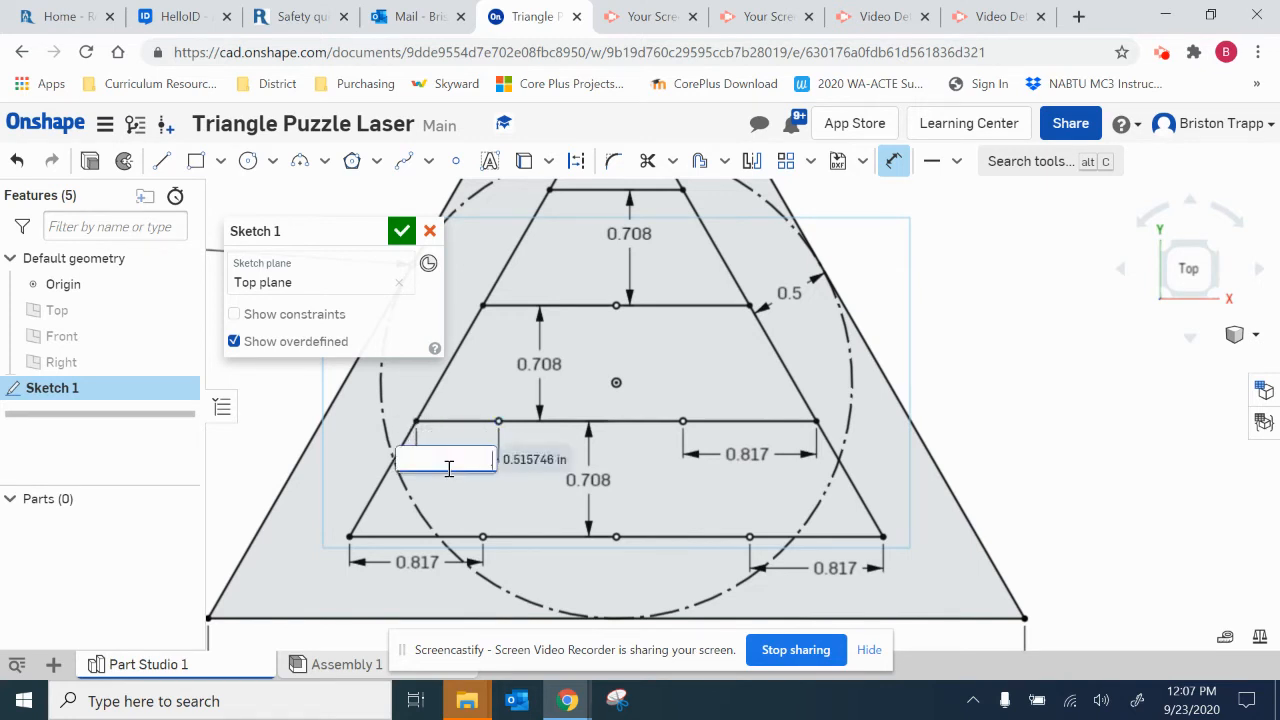
text(.817)
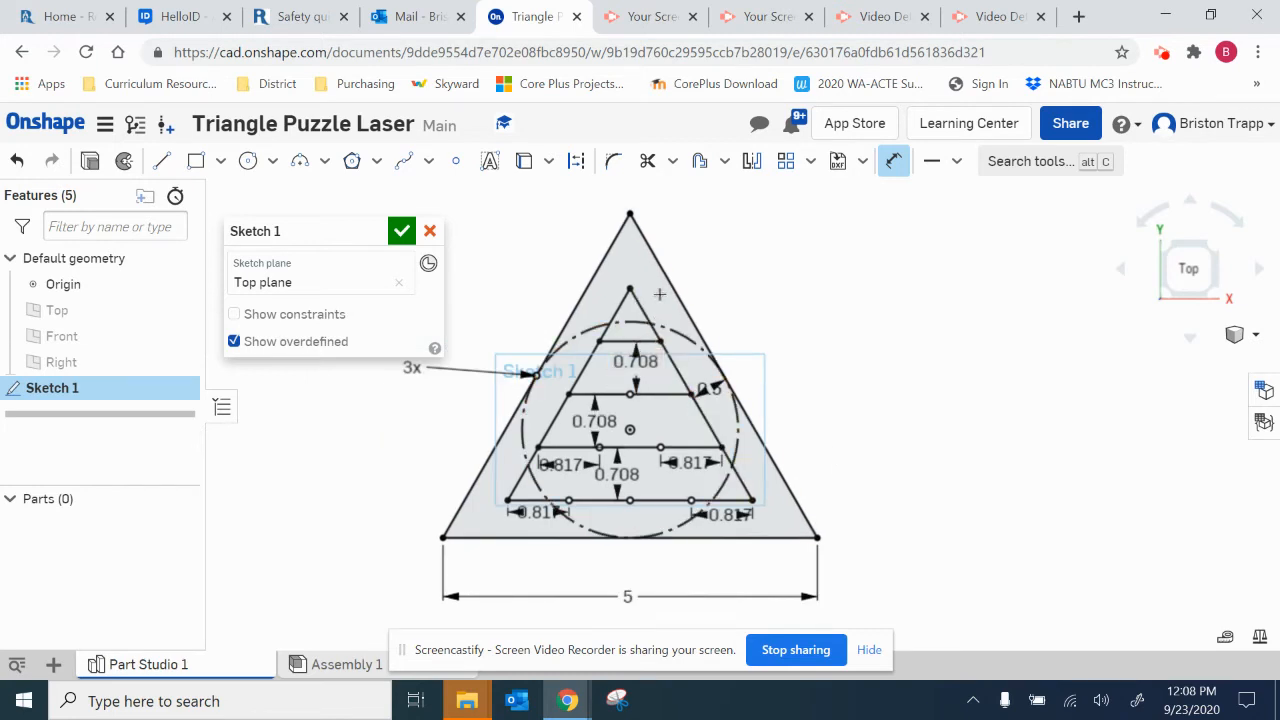
mouse_move(248, 160)
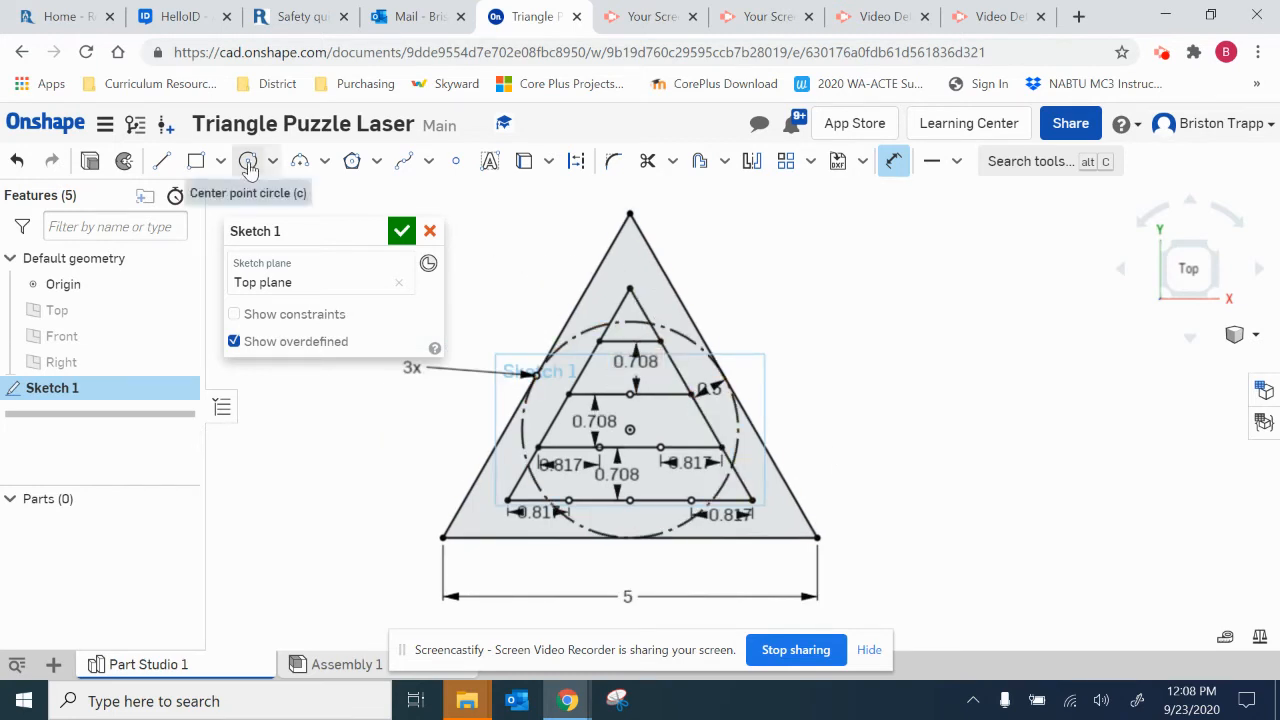
Draw center-point circles on the apex, sketch points and inner line endpoints.
click(248, 161)
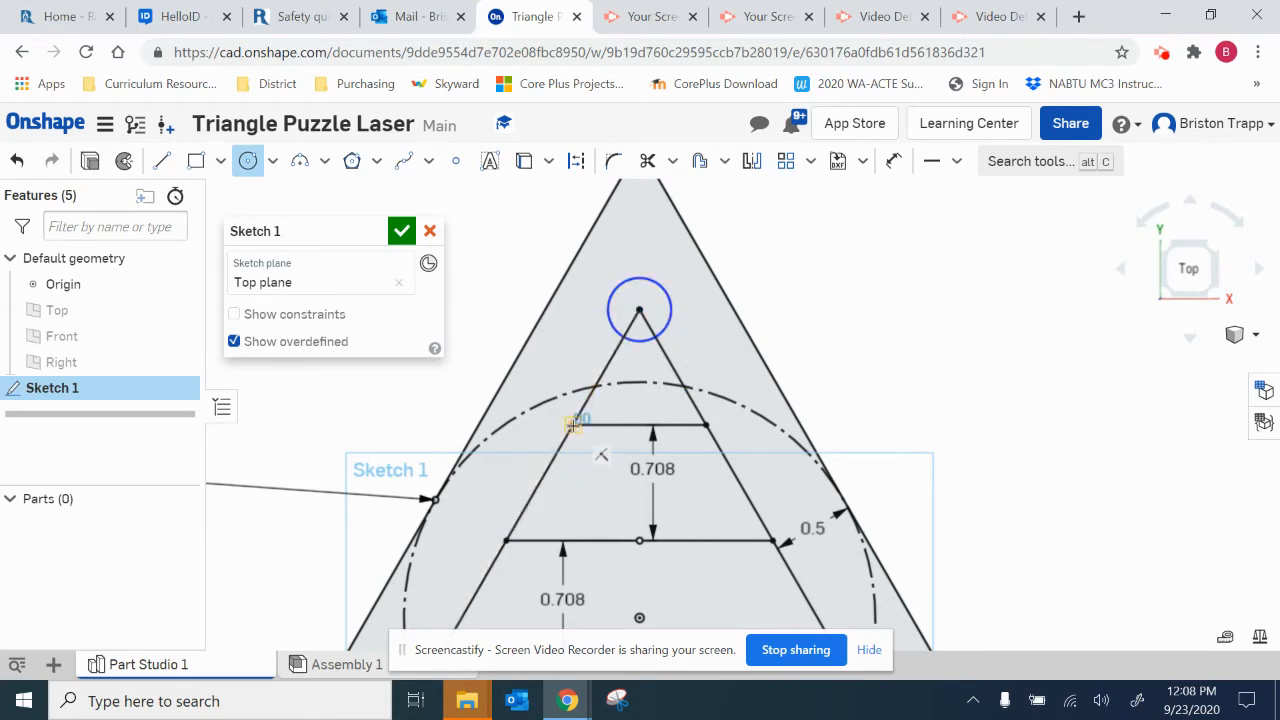
click(712, 422)
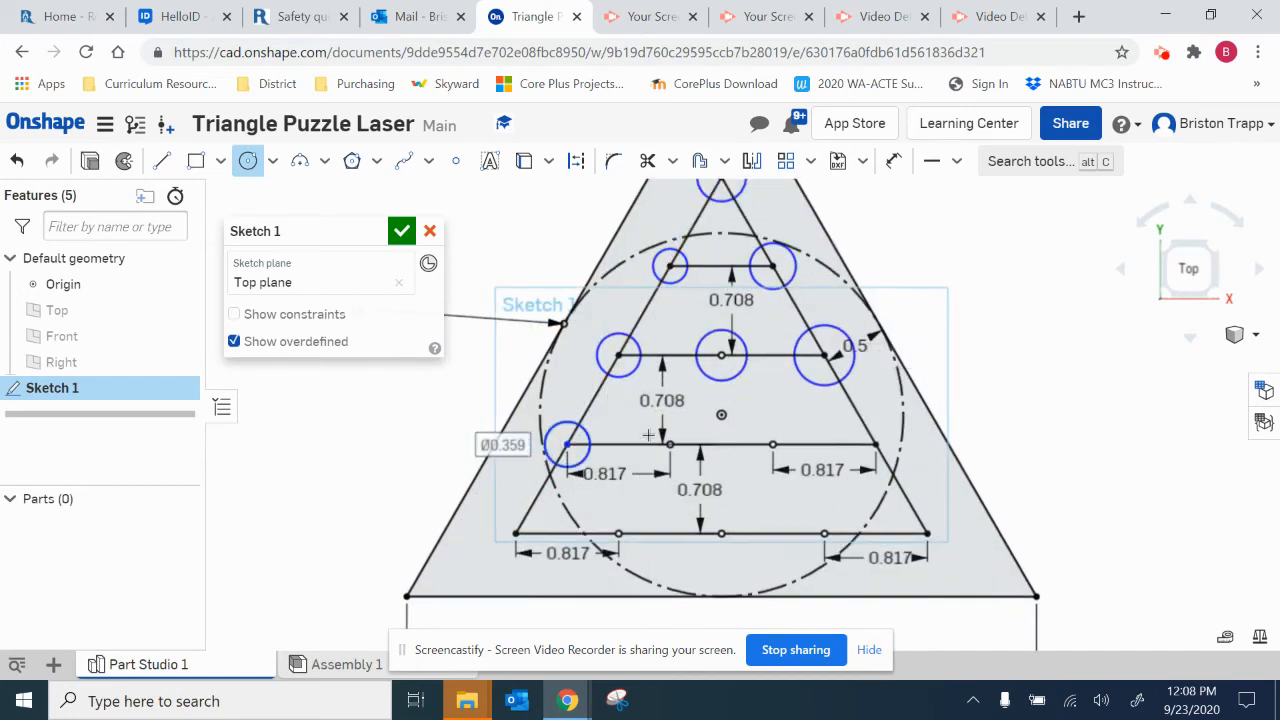
click(668, 443)
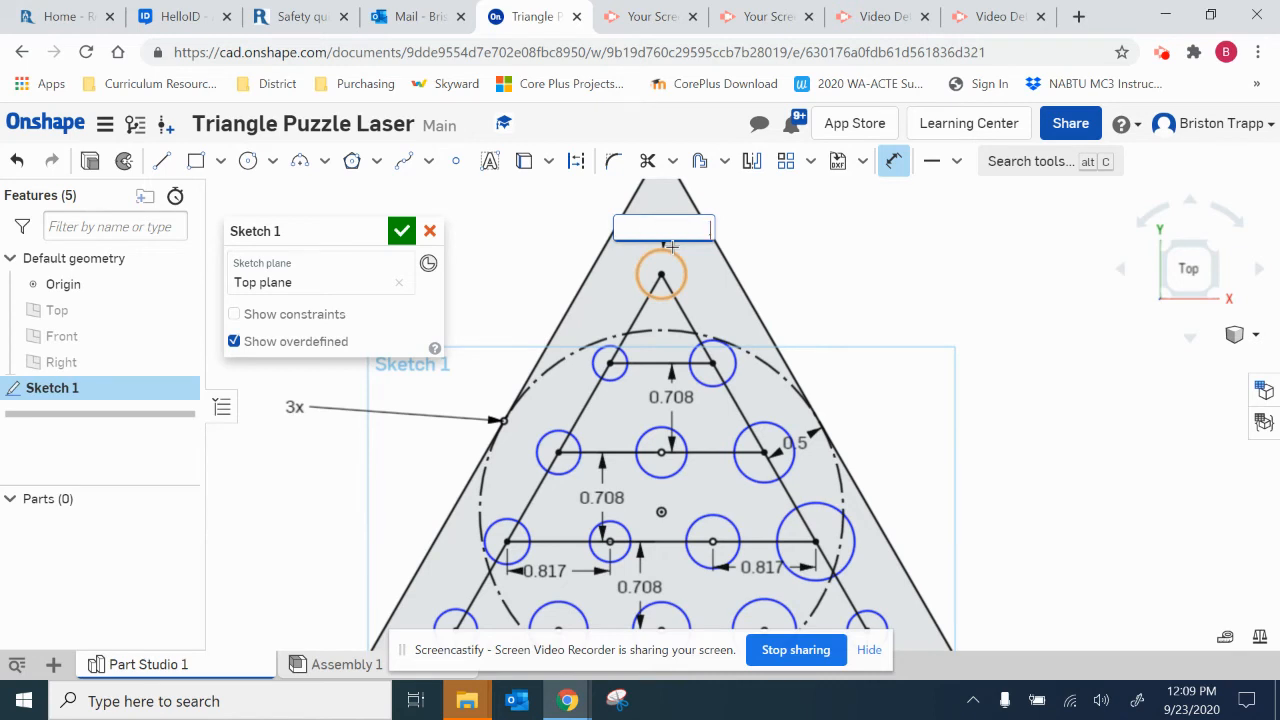
Give the apex circle a 0.25 in diameter dimension.
text(.25)
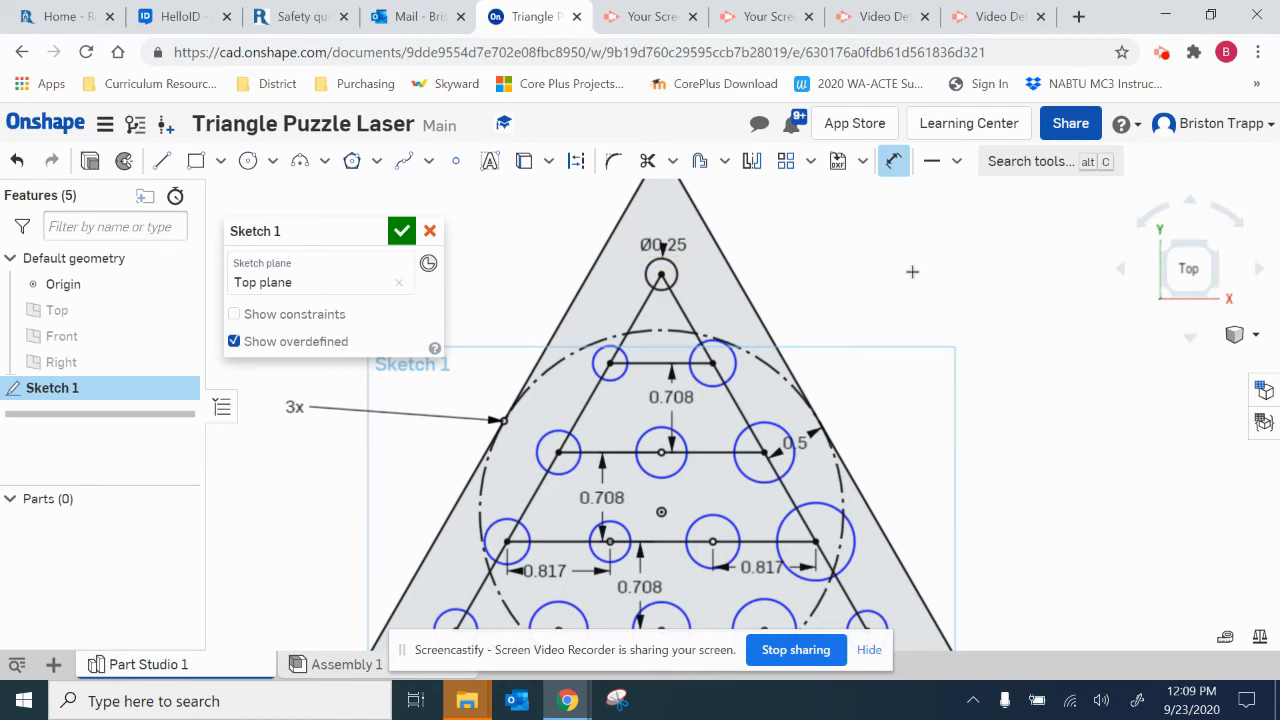
mouse_move(980, 173)
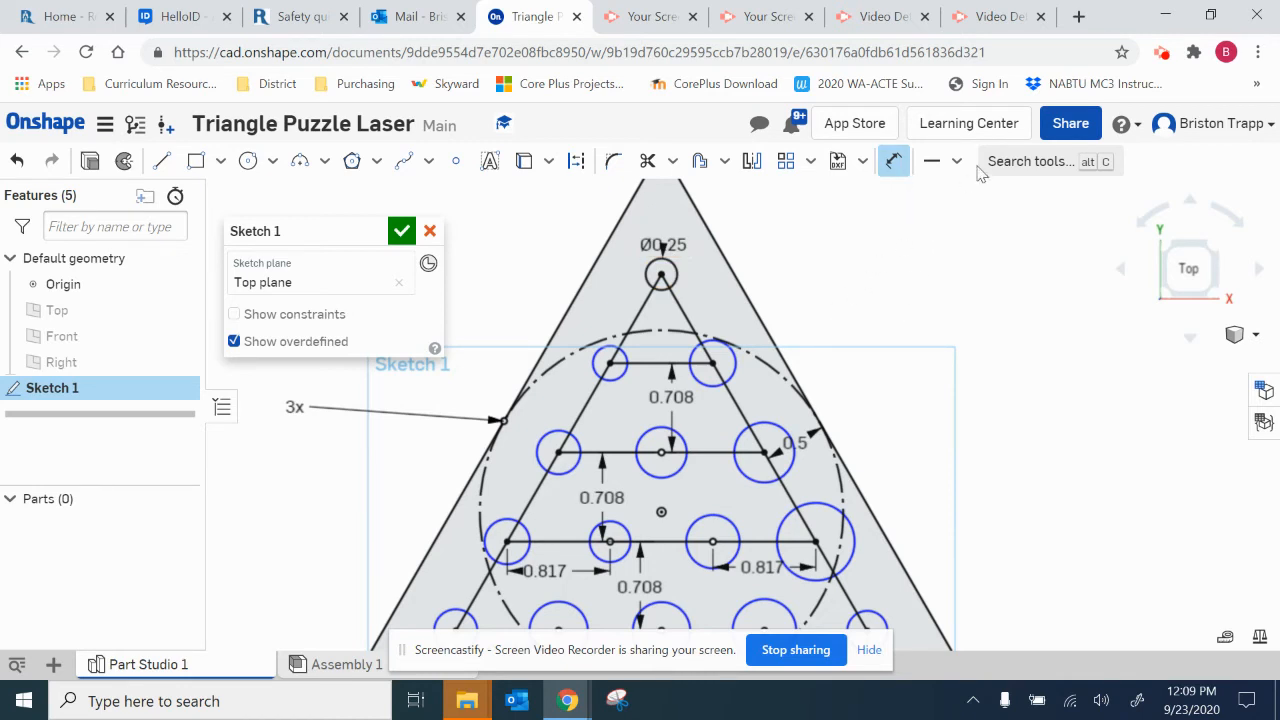
Constrain every other circle equal to the 0.25 in apex circle.
click(955, 161)
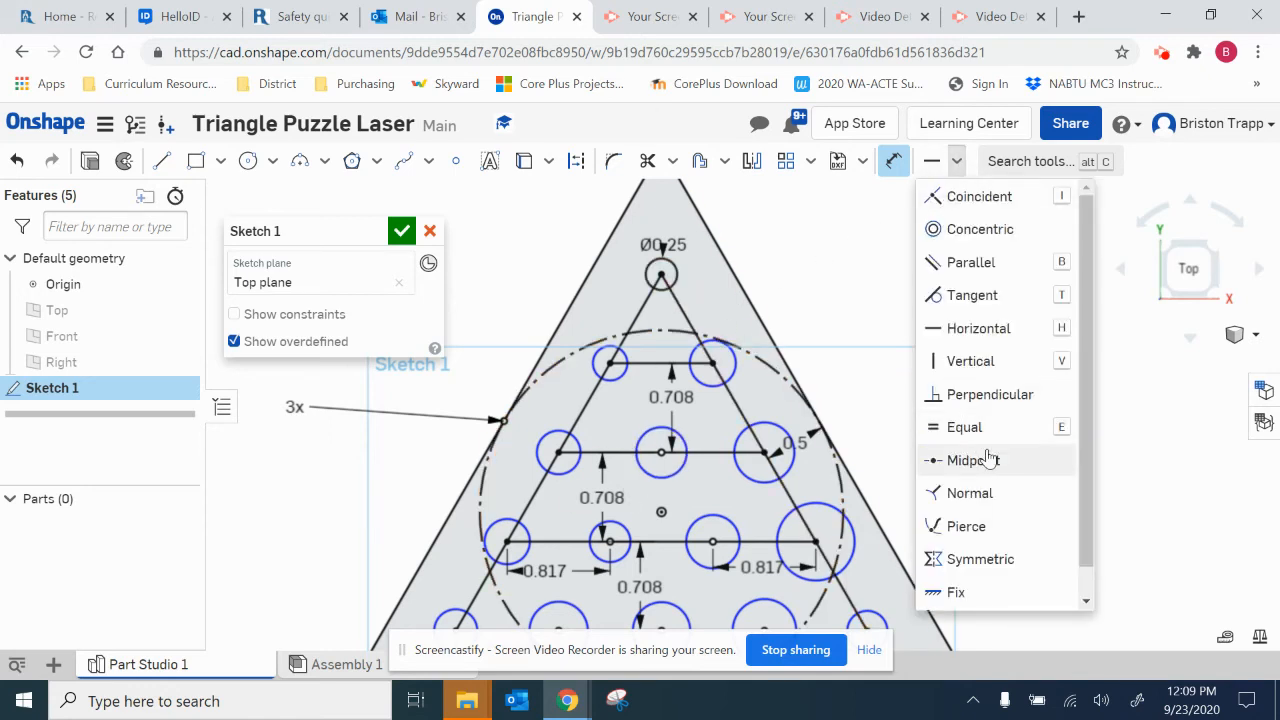
click(660, 275)
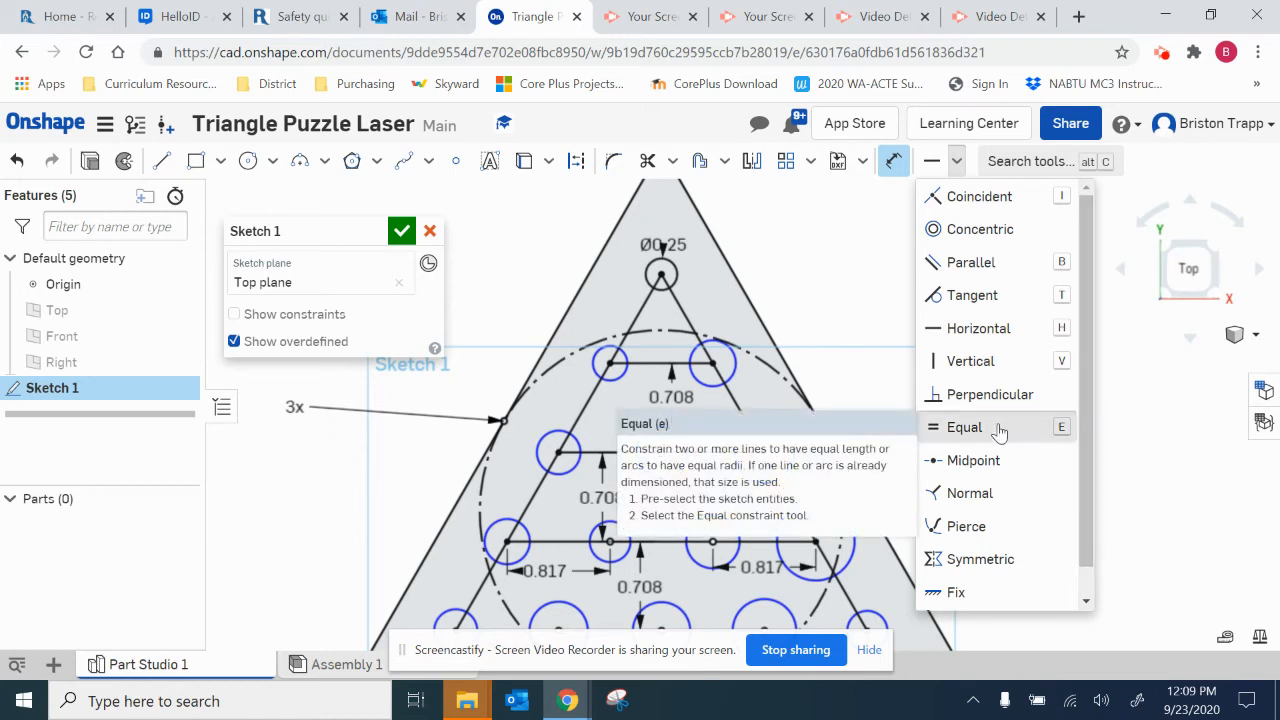
click(963, 427)
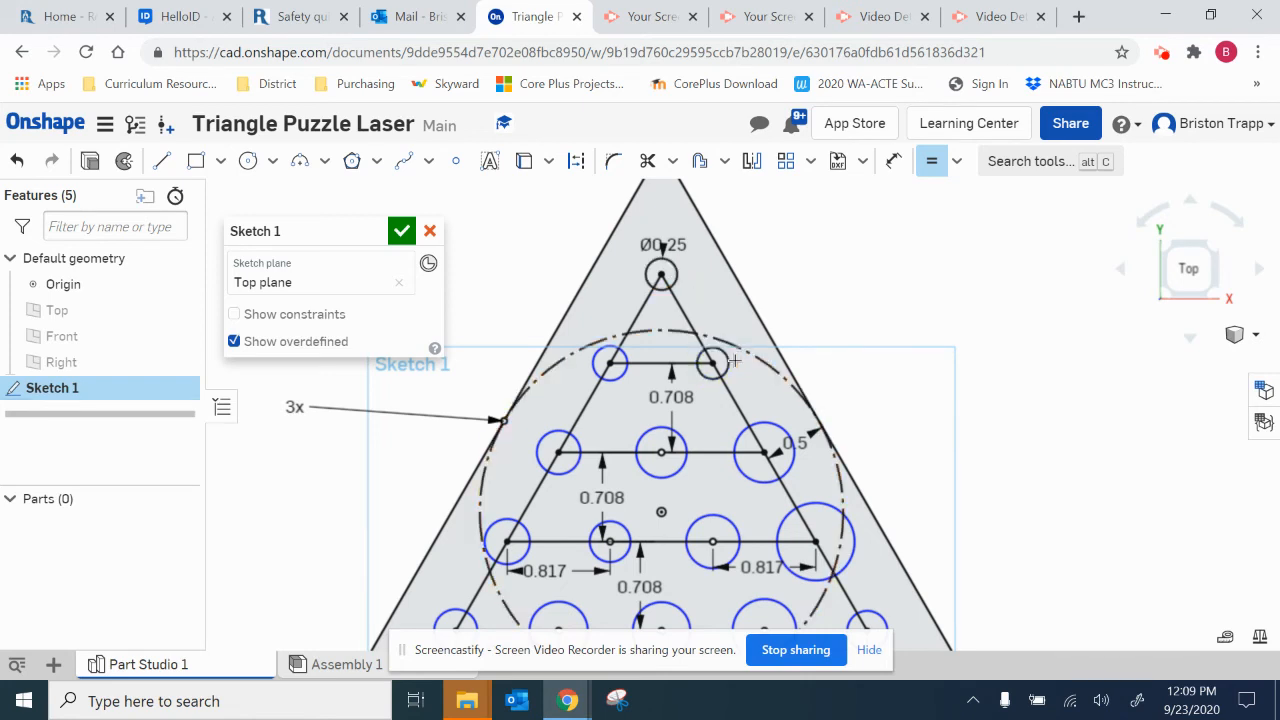
click(660, 274)
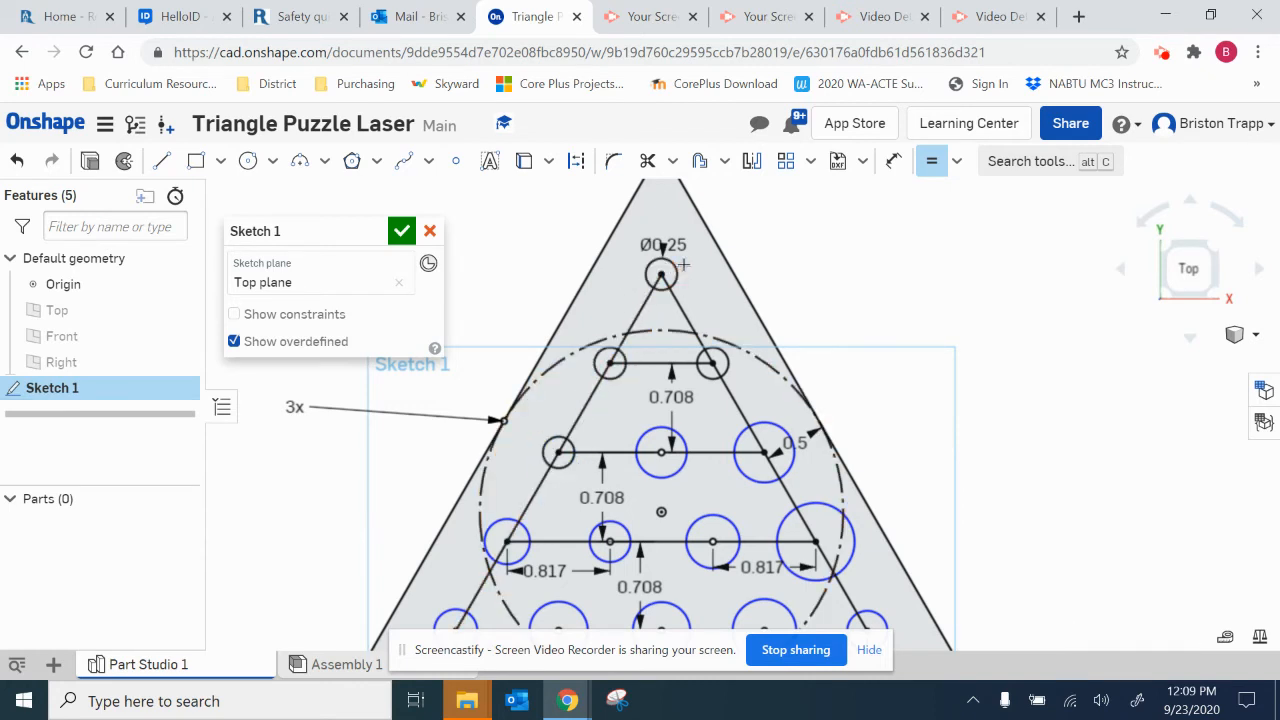
click(660, 363)
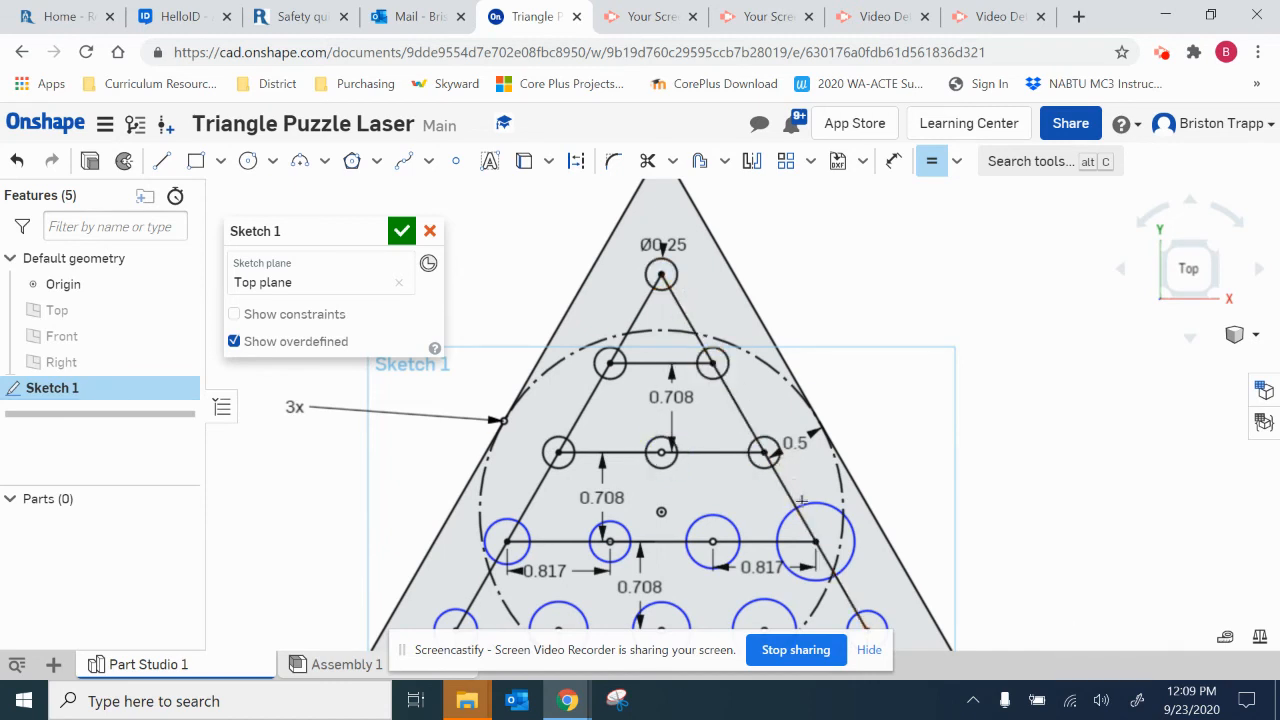
click(815, 540)
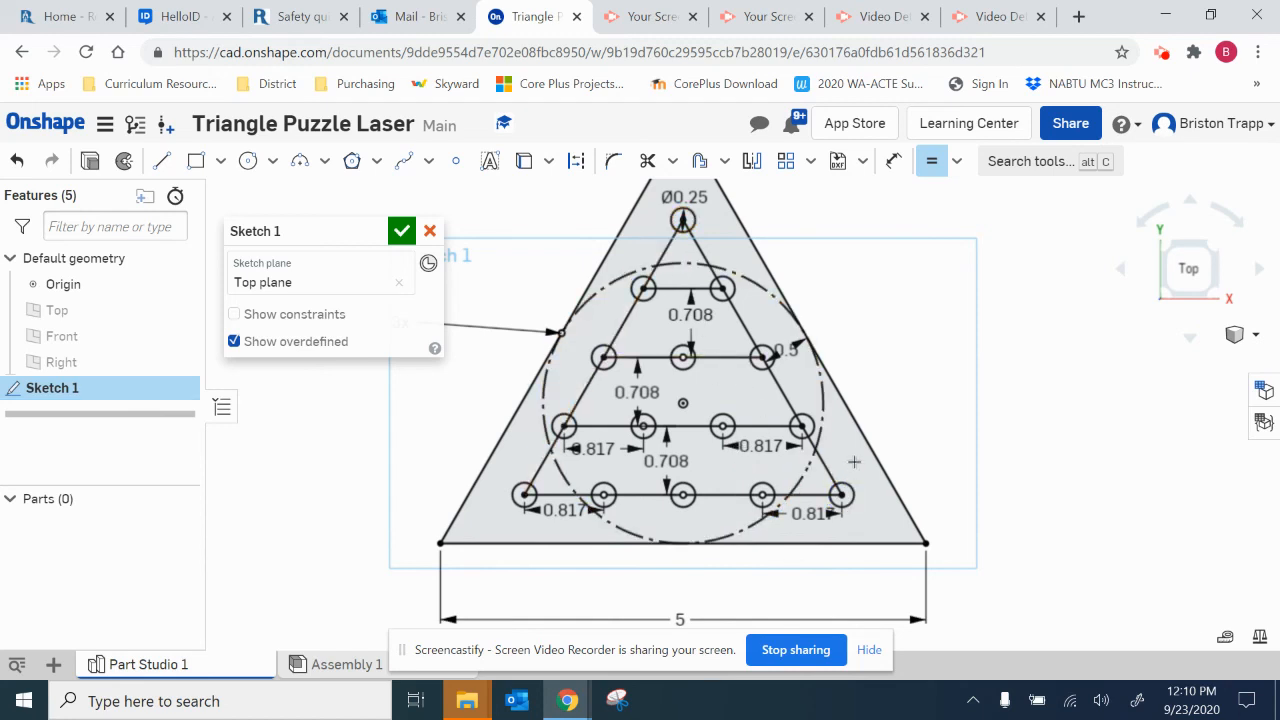
right_click(854, 462)
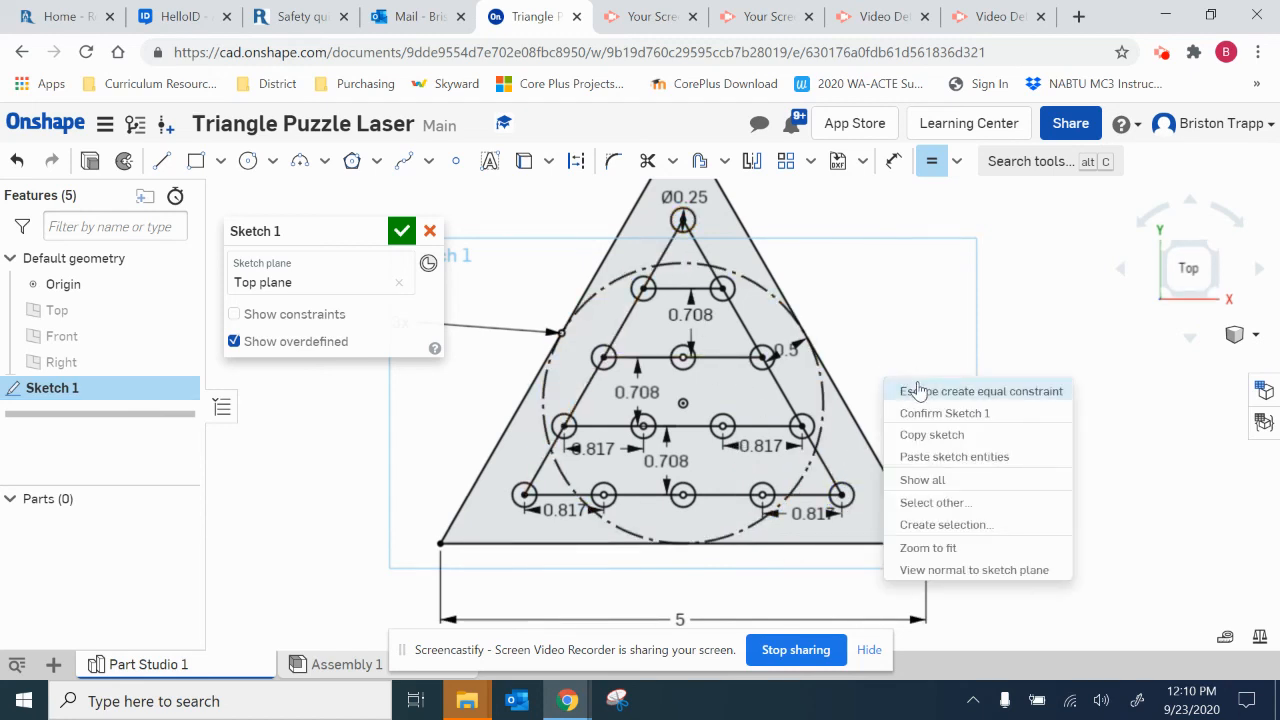